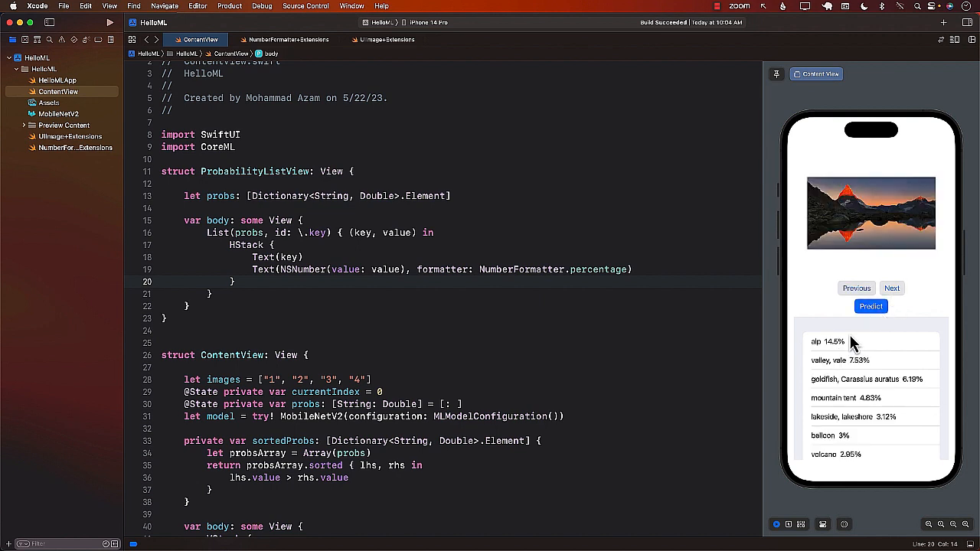
pyautogui.moveTo(827, 359)
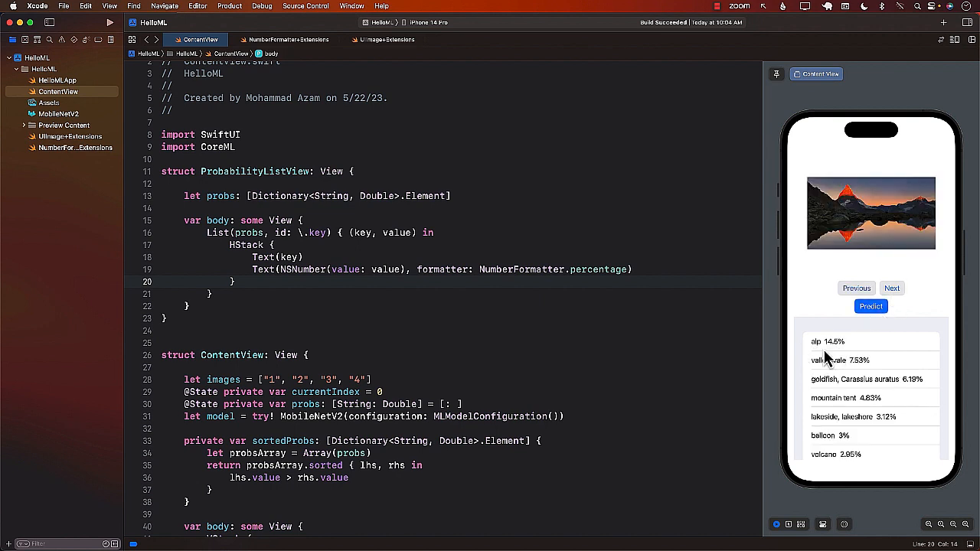
# Begin adding training data and browse the Open dialog to the Desktop's train folder.
pyautogui.click(890, 288)
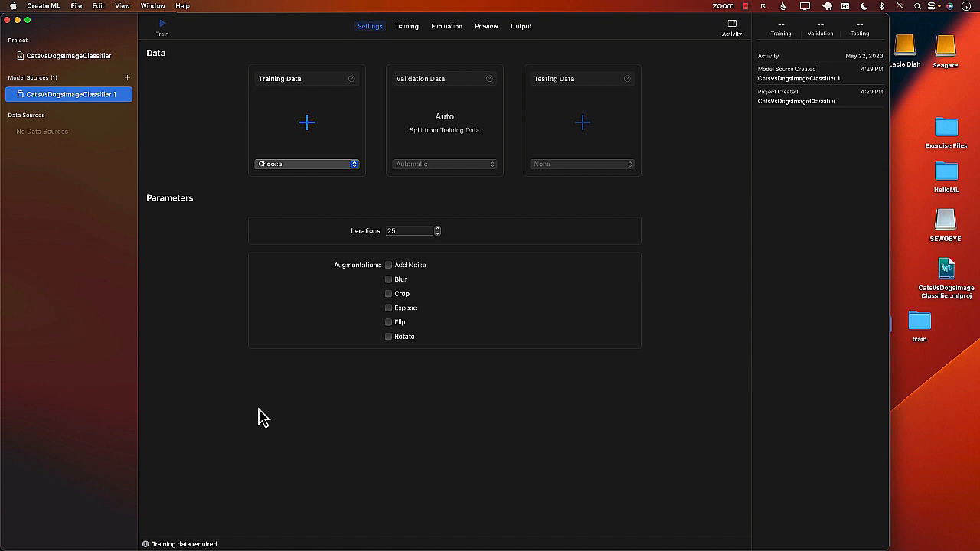
pyautogui.moveTo(251, 412)
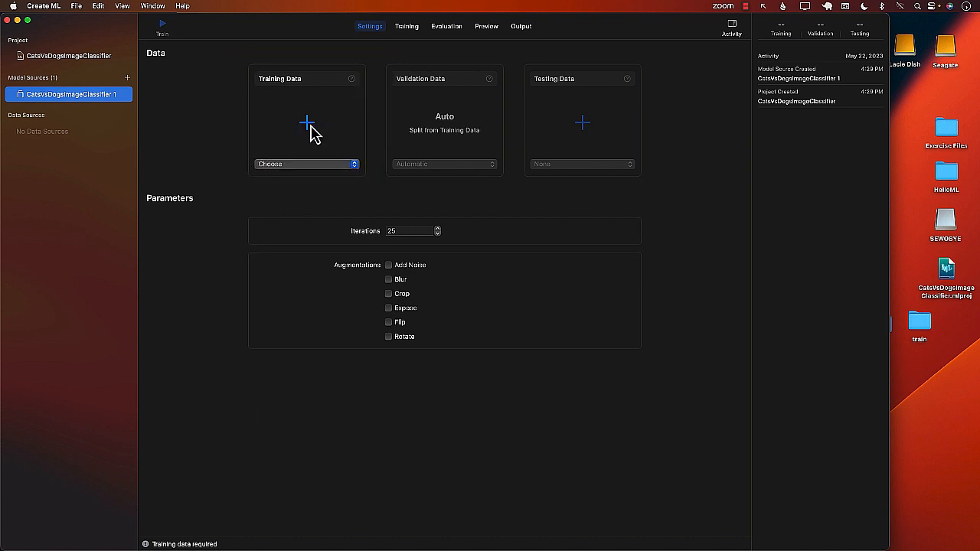
pyautogui.click(306, 122)
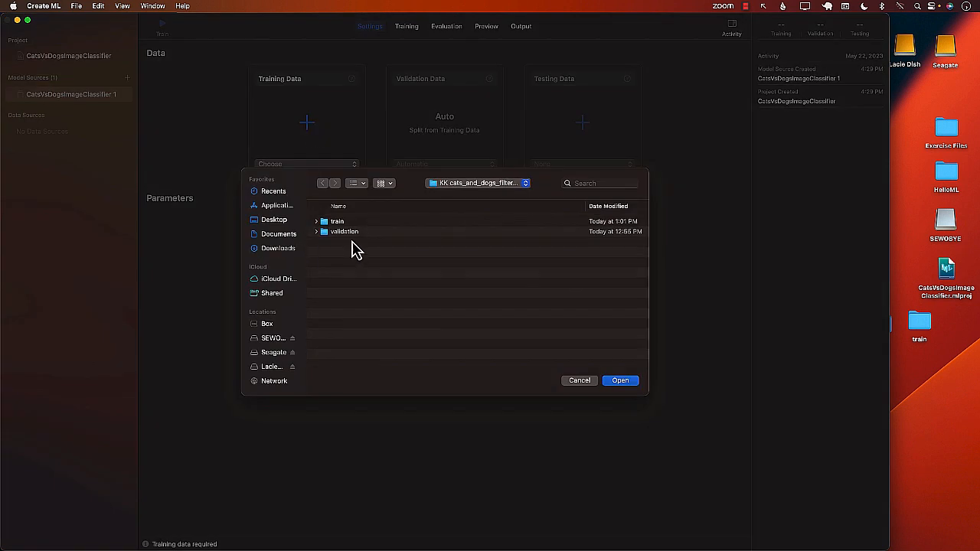
pyautogui.click(273, 221)
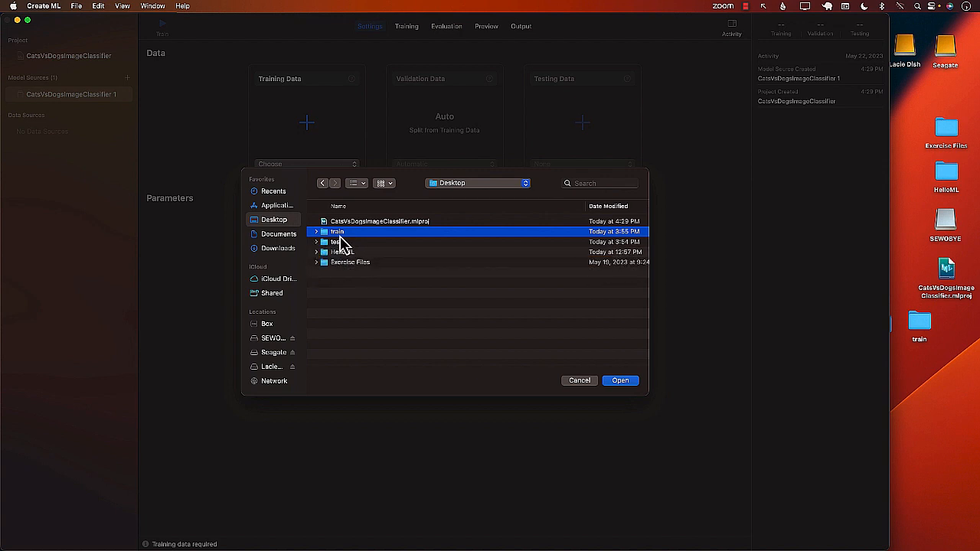
pyautogui.moveTo(337, 243)
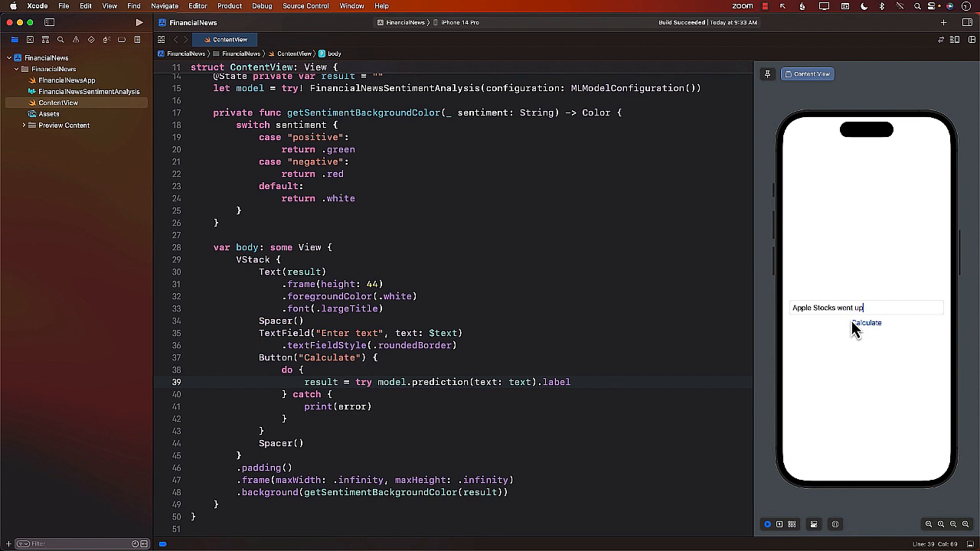
# Calculate sentiment for the stocks-up-50% headline (positive), then stocks-down-50% (negative).
pyautogui.write('50%')
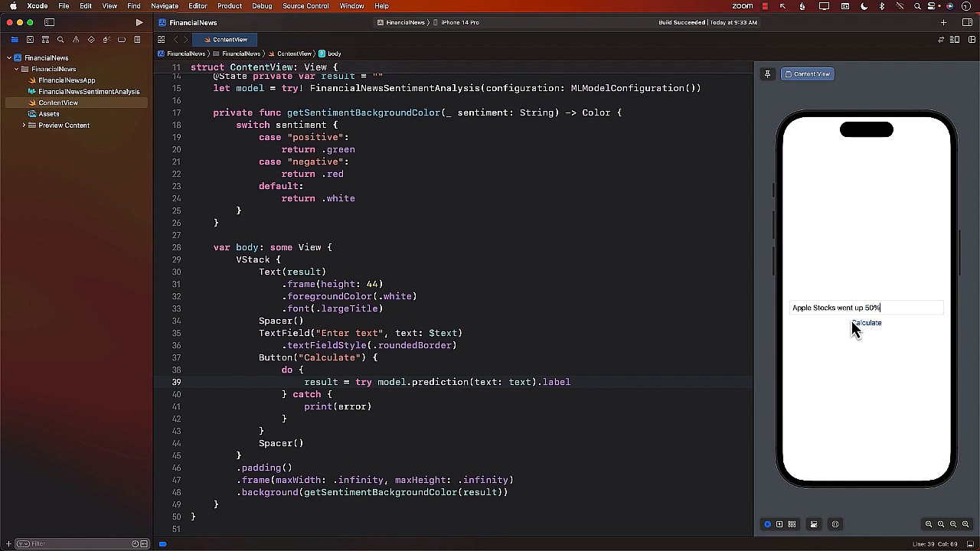
pyautogui.click(866, 322)
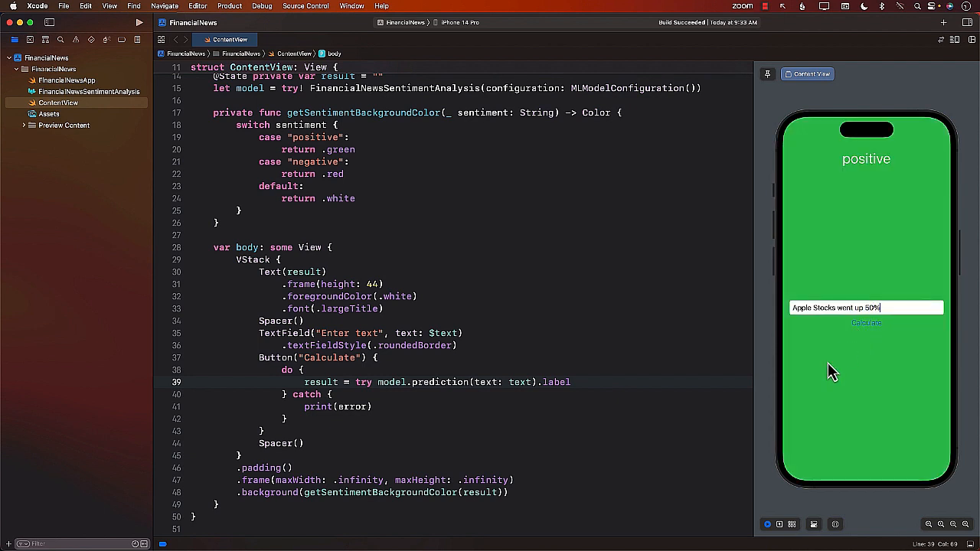
pyautogui.moveTo(881, 178)
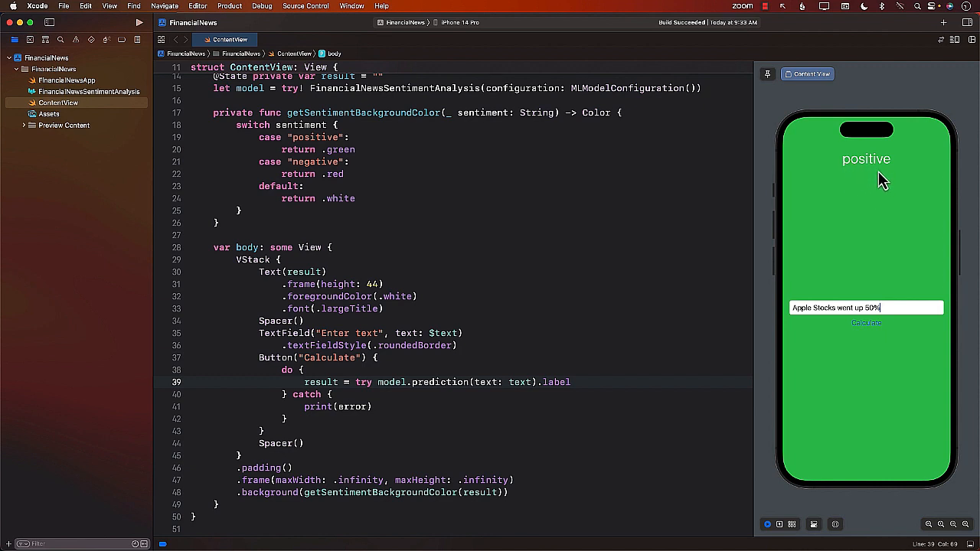
pyautogui.moveTo(848, 222)
pyautogui.write('do')
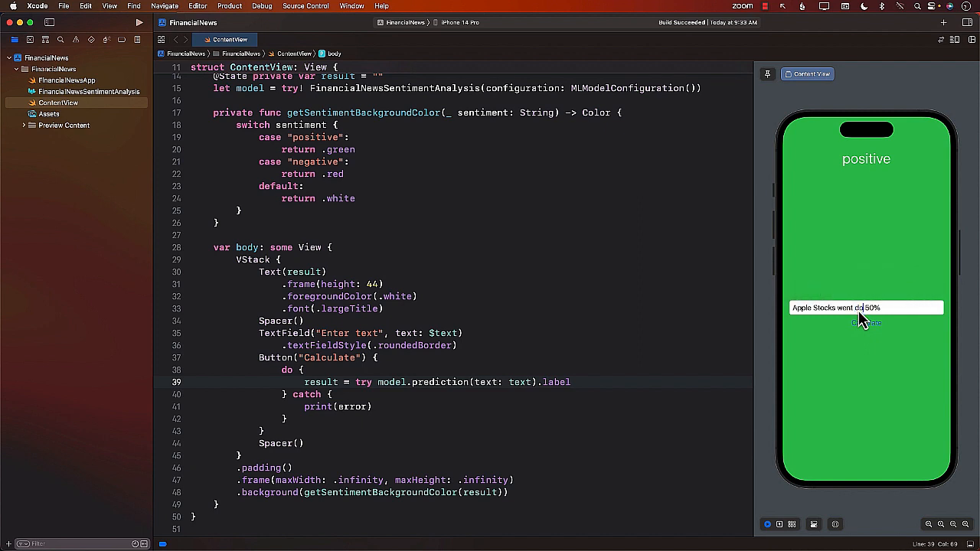
pyautogui.click(866, 322)
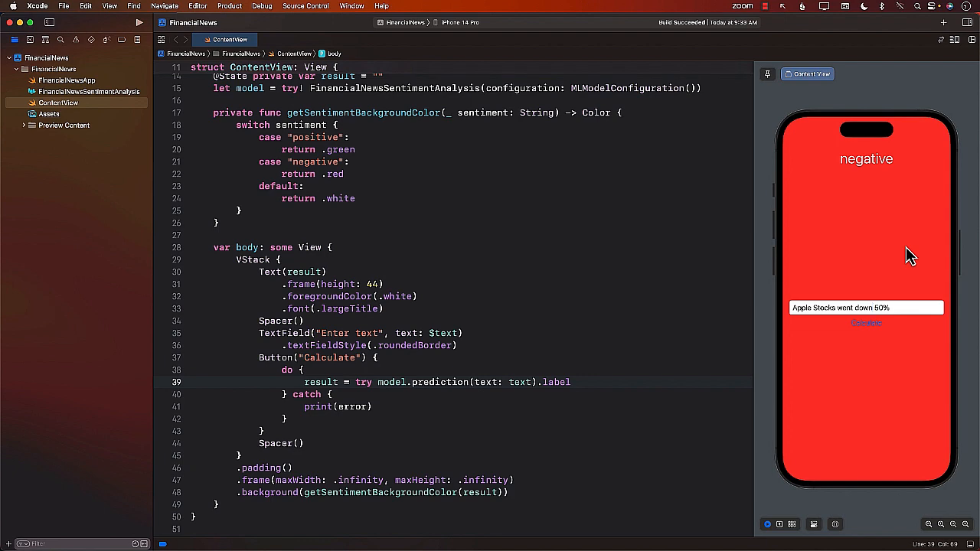
pyautogui.moveTo(869, 196)
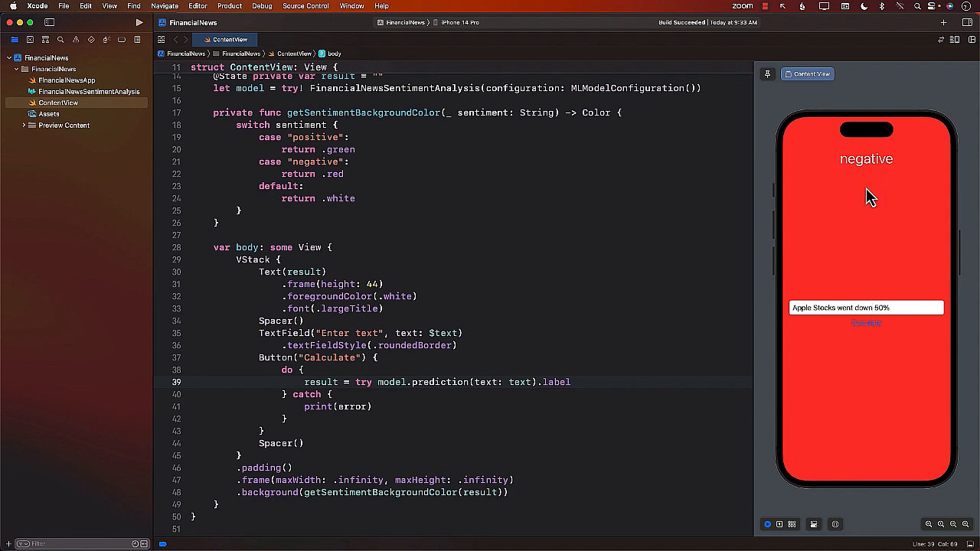
pyautogui.click(865, 306)
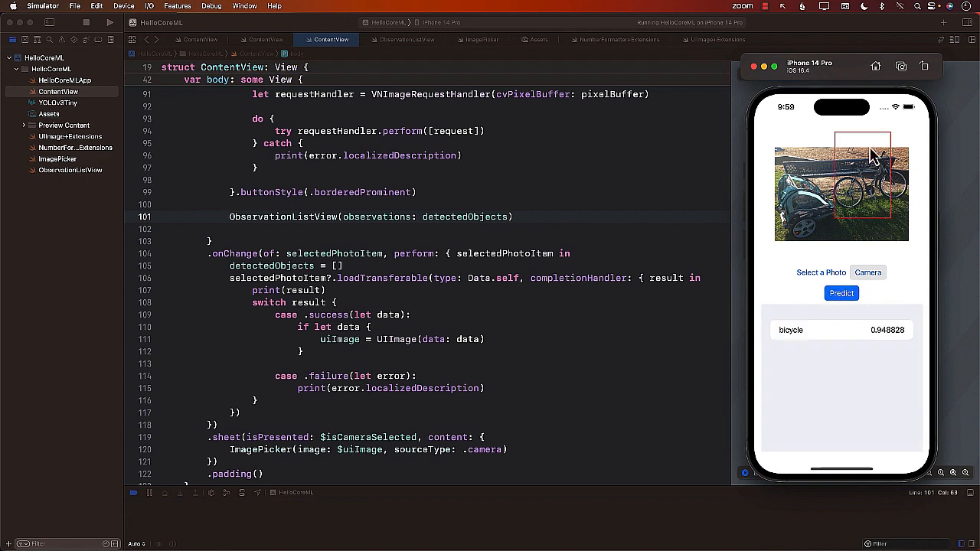
# Predict objects in two more photos: traffic lights, then a motorbike and truck.
pyautogui.click(820, 272)
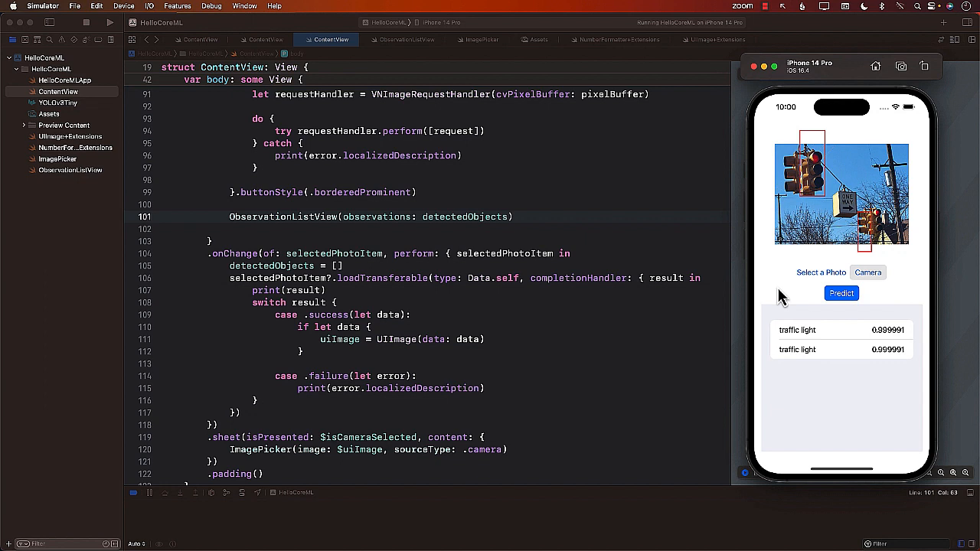
pyautogui.moveTo(841, 273)
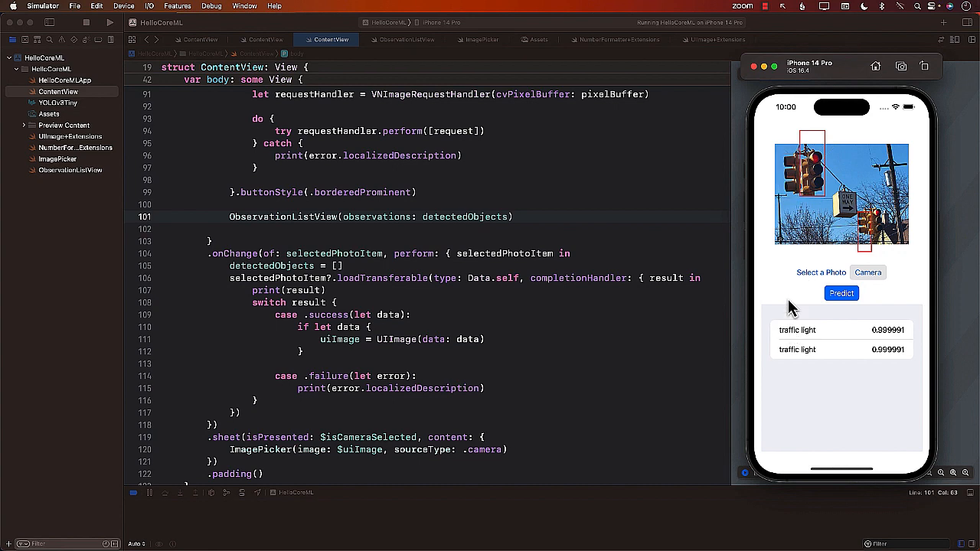
pyautogui.click(841, 294)
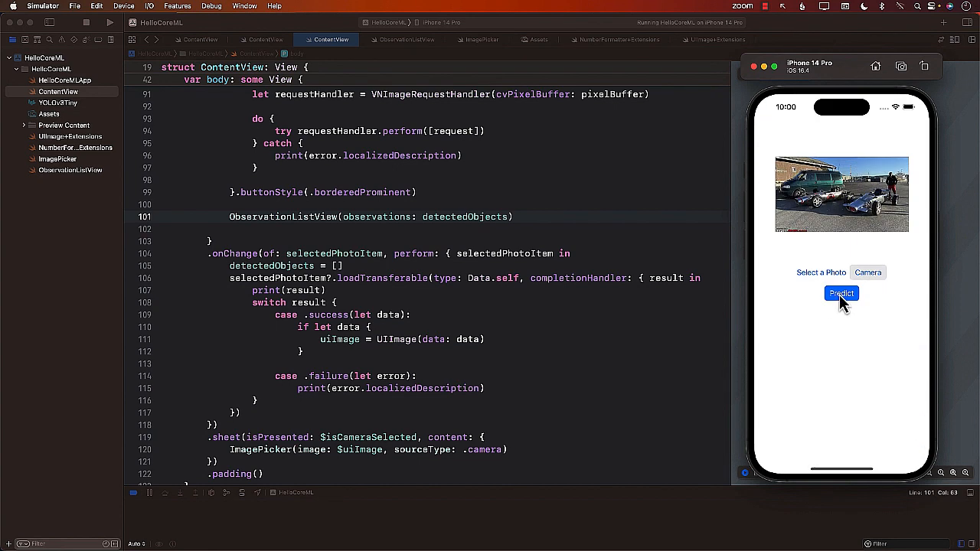
pyautogui.click(841, 294)
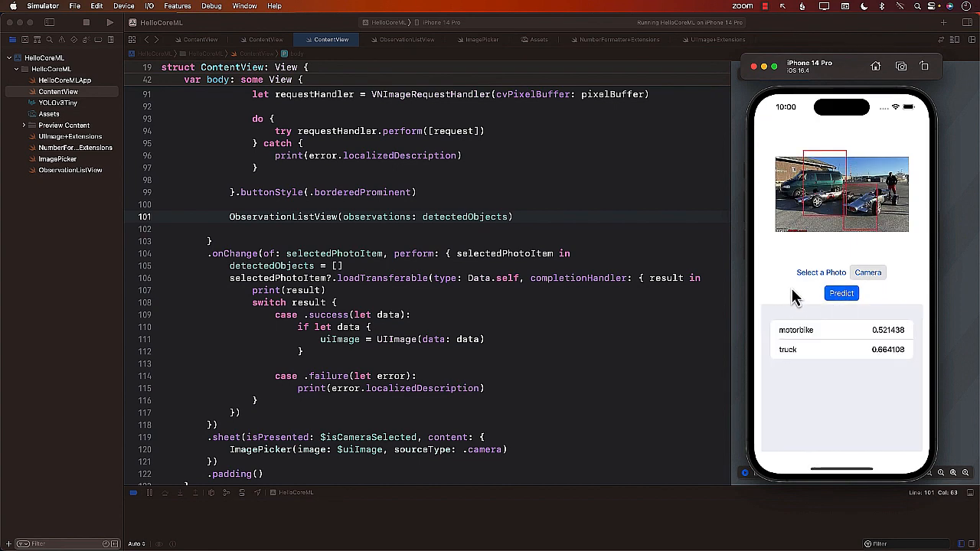
pyautogui.click(866, 272)
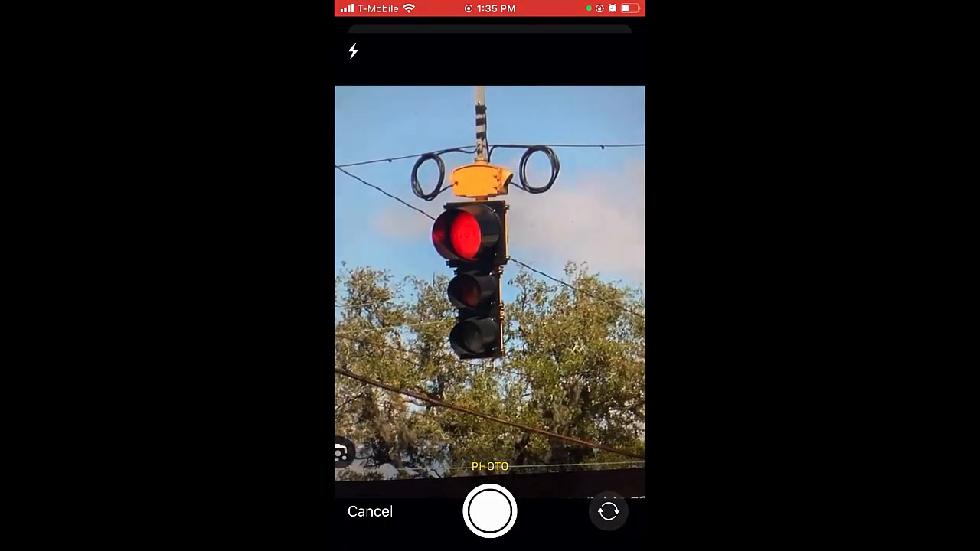
# Capture the red traffic light with the shutter and use the photo in the app.
pyautogui.click(490, 511)
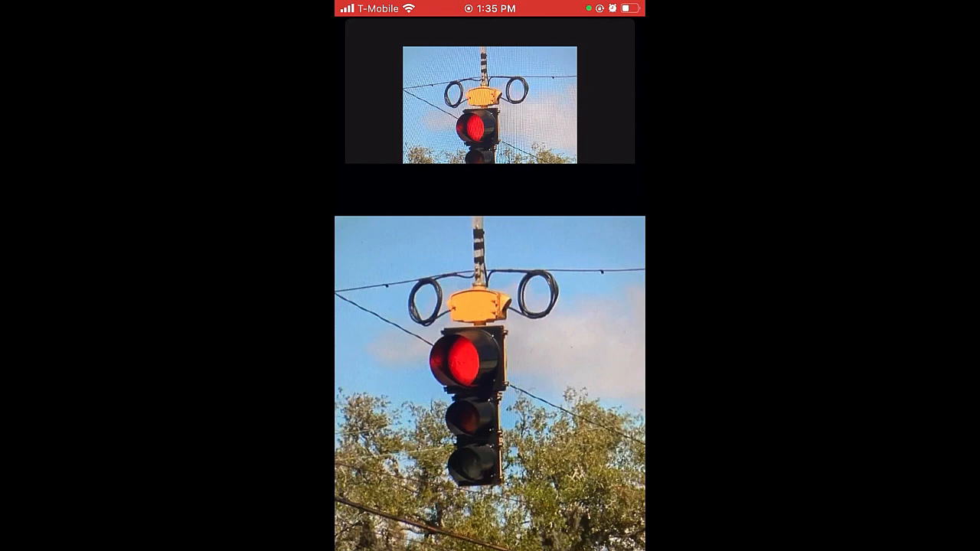
pyautogui.click(490, 337)
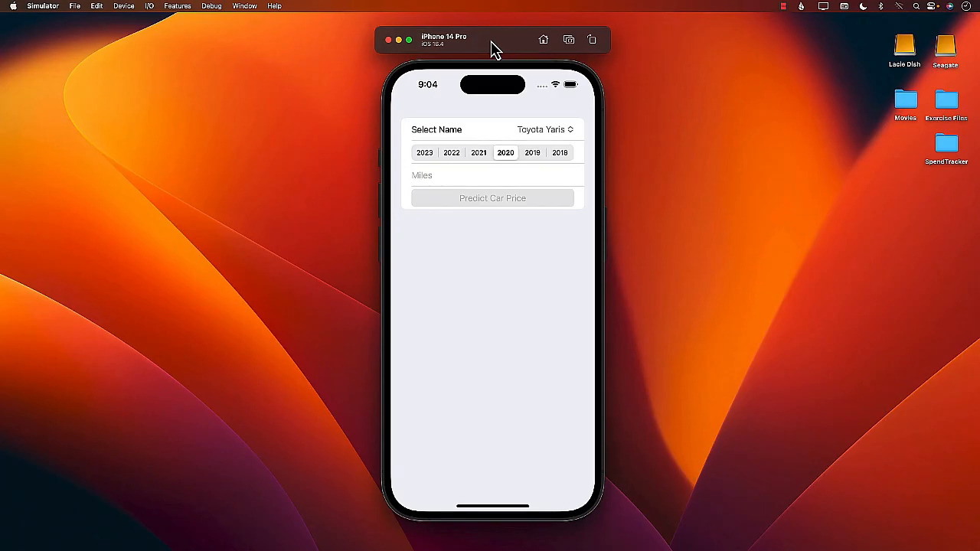
# Choose Toyota Sienna from the model picker and set the year to 2021.
pyautogui.click(543, 128)
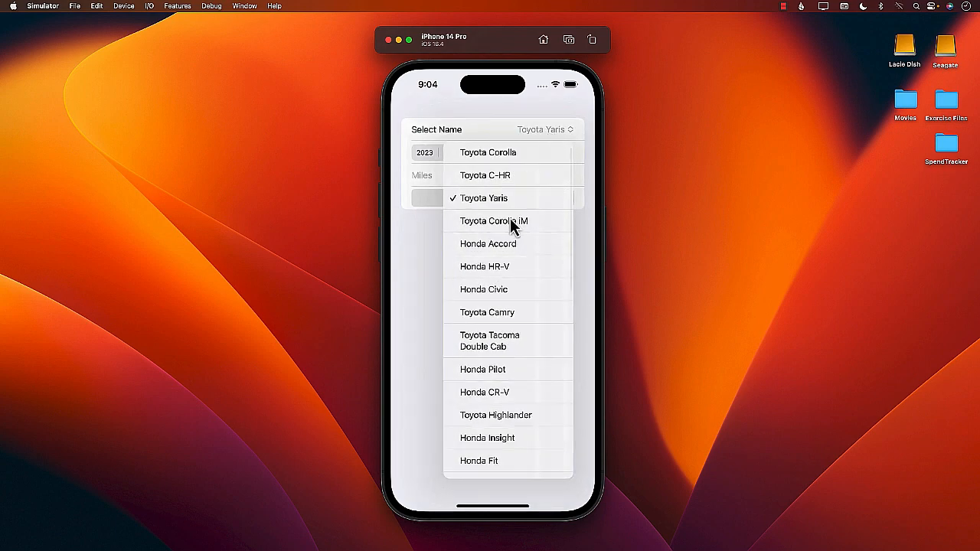
pyautogui.scroll(-3)
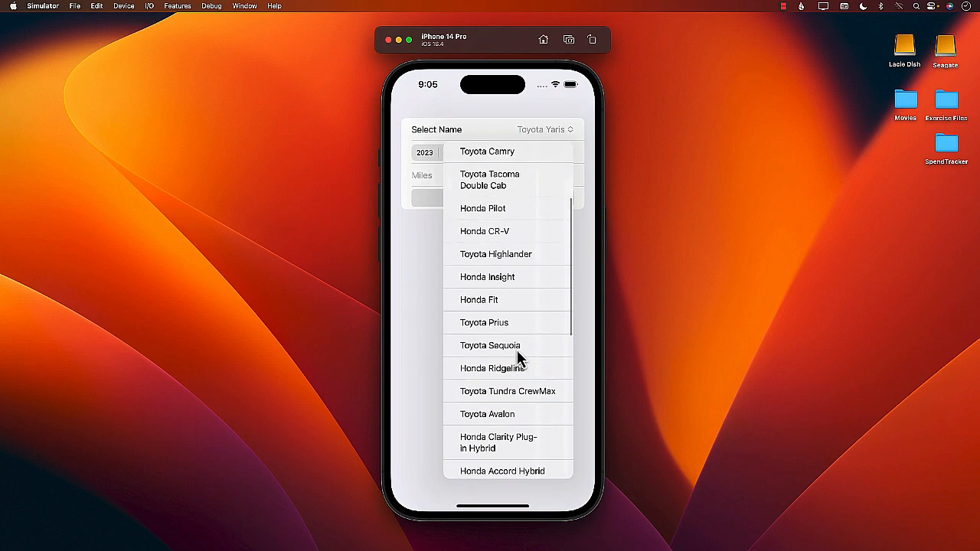
pyautogui.scroll(-3)
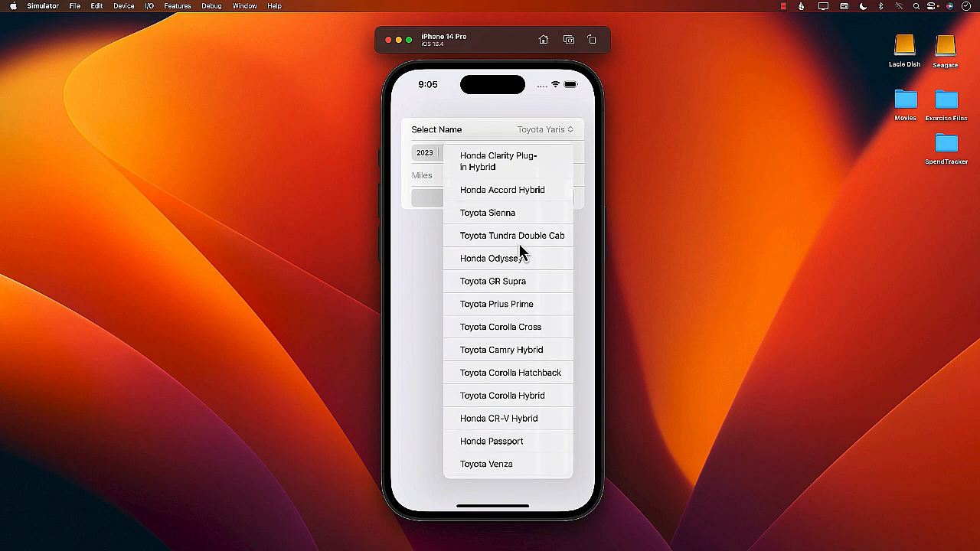
pyautogui.click(487, 213)
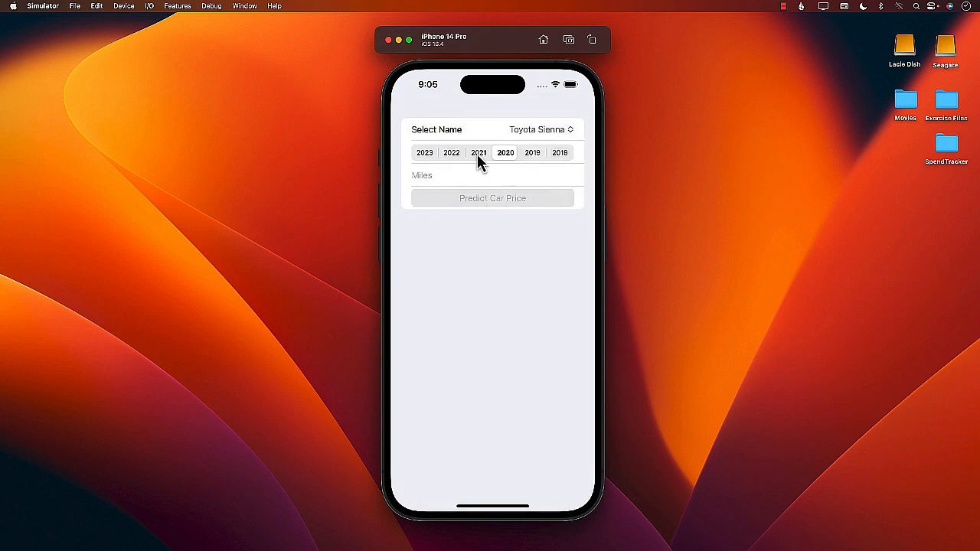
pyautogui.click(477, 153)
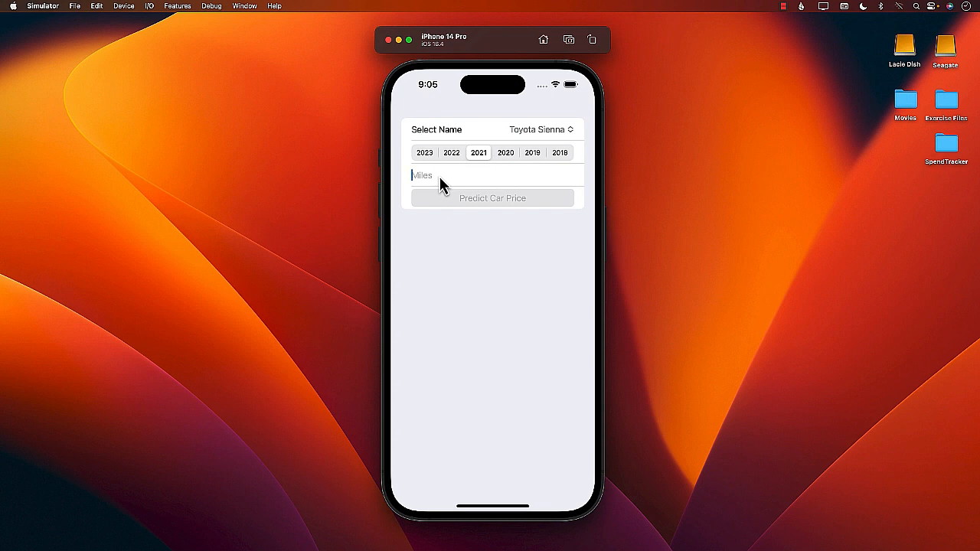
# Predict the price at 20000 miles ($22,978.24), then 200000 miles ($5,841.26).
pyautogui.click(493, 198)
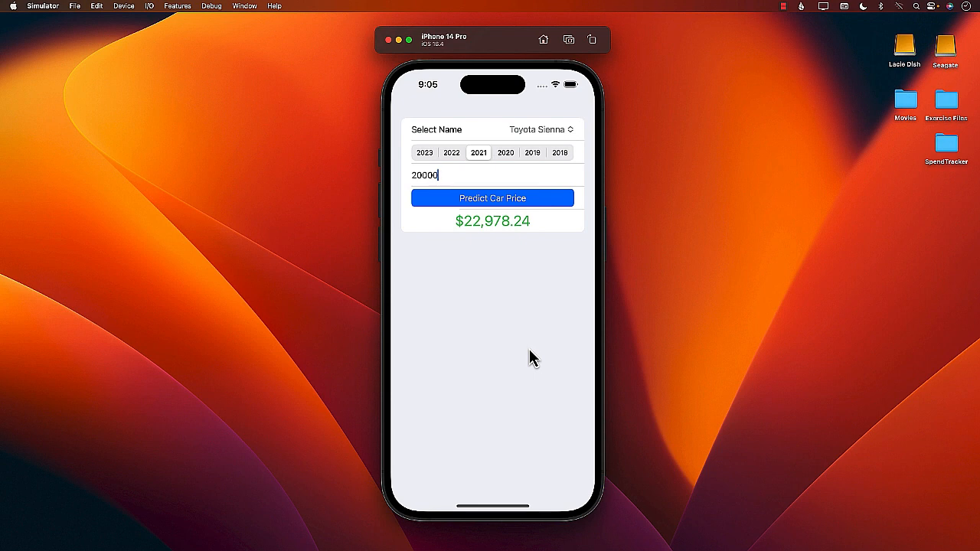
pyautogui.click(493, 197)
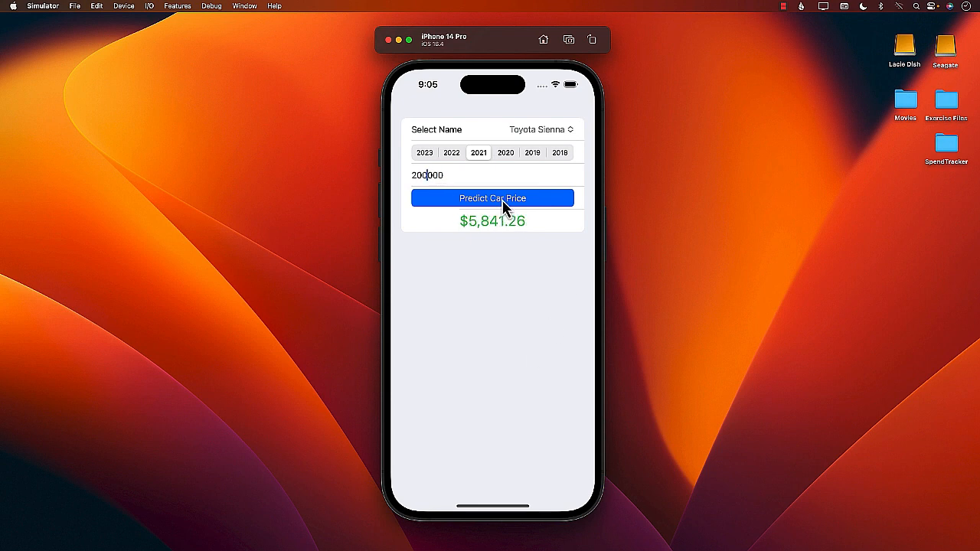
pyautogui.moveTo(505, 282)
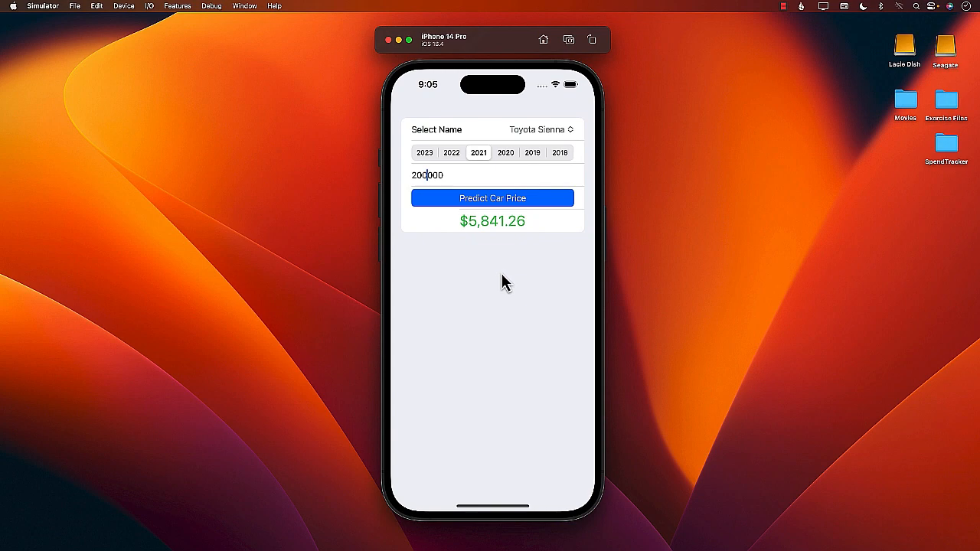
pyautogui.click(540, 129)
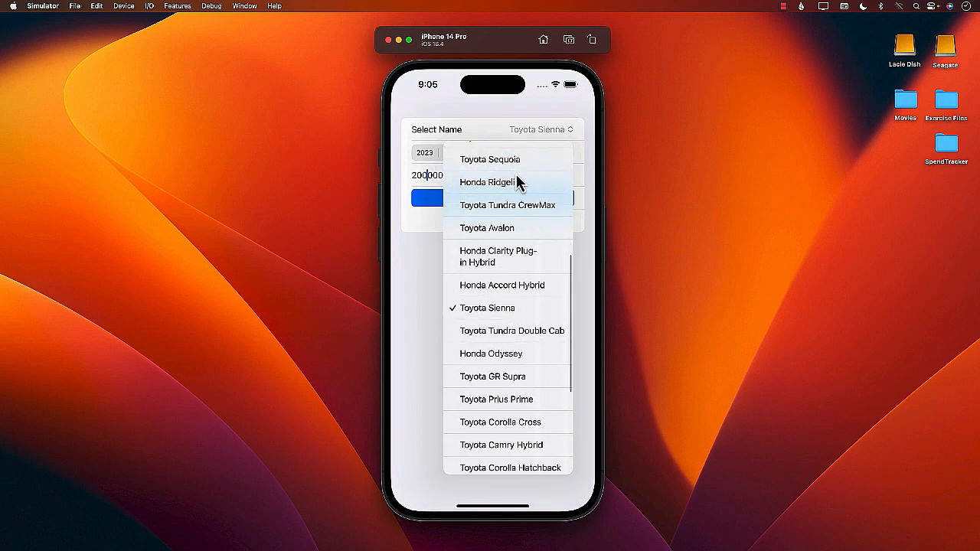